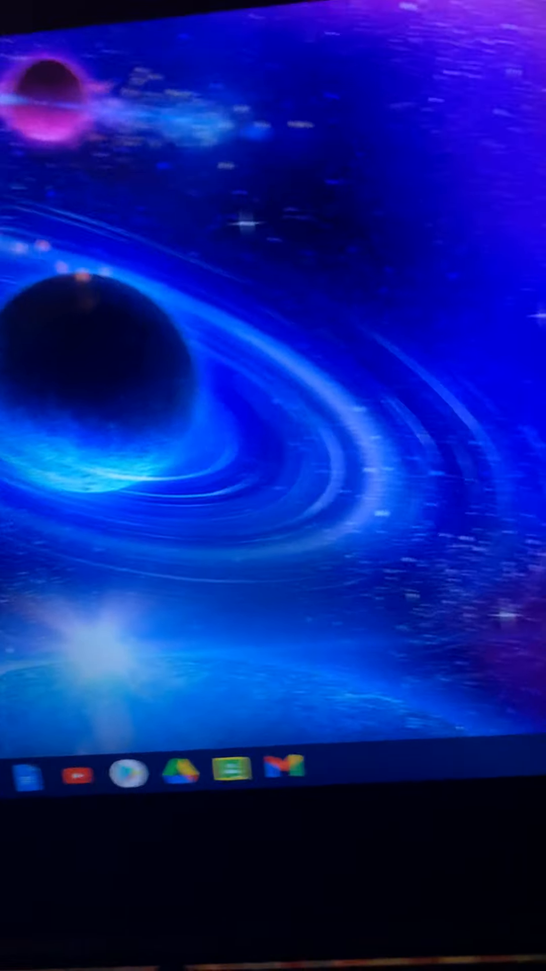
Dismiss the quick settings and launch Chrome to search for the Chrome Web Store
{"action": "left_click", "coordinate": [440, 741]}
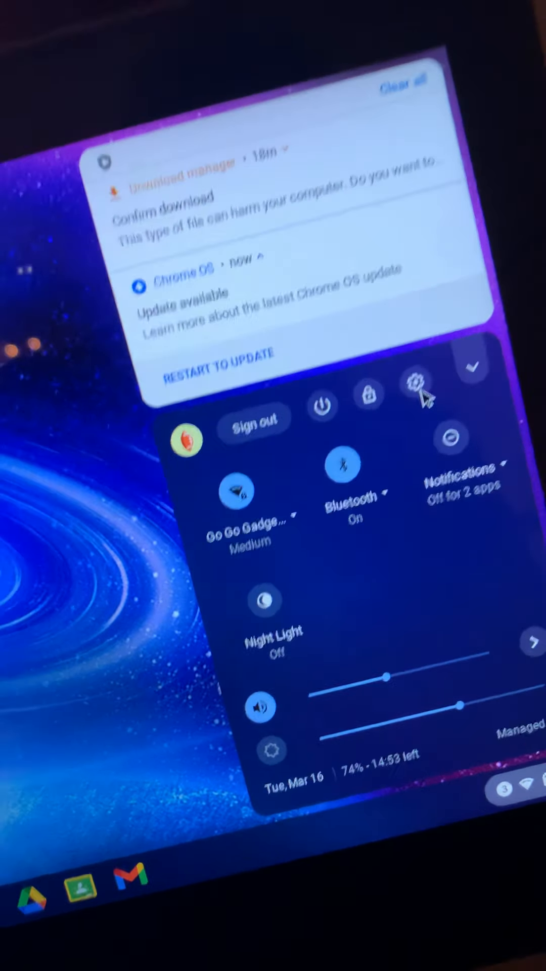
{"action": "left_click", "coordinate": [416, 382]}
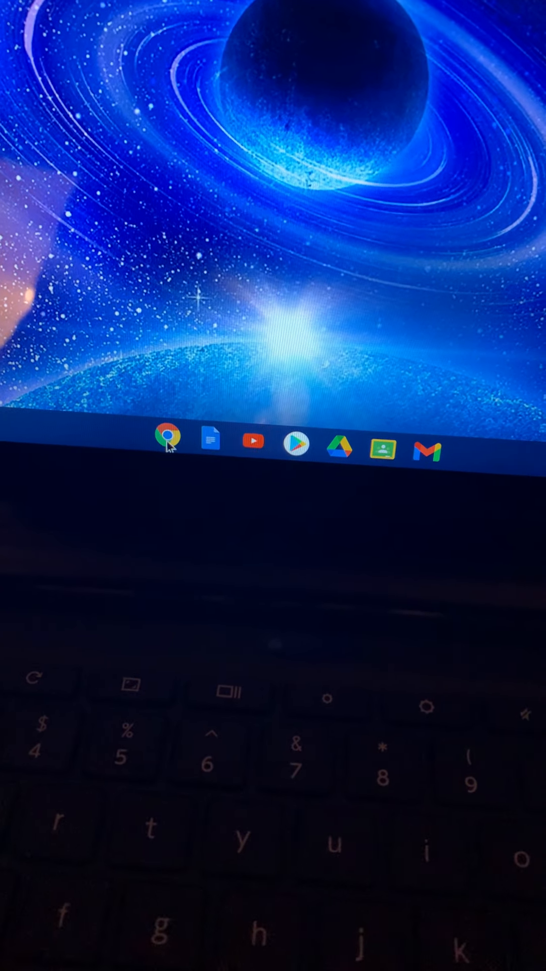
{"action": "left_click", "coordinate": [165, 441]}
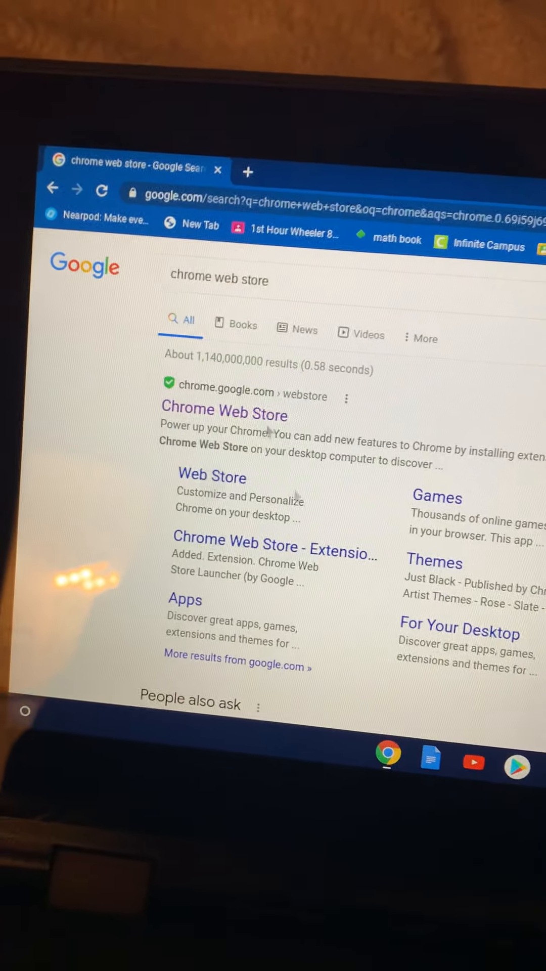
Enter the Chrome Web Store and search it for 'vpn' extensions
{"action": "left_click", "coordinate": [223, 410]}
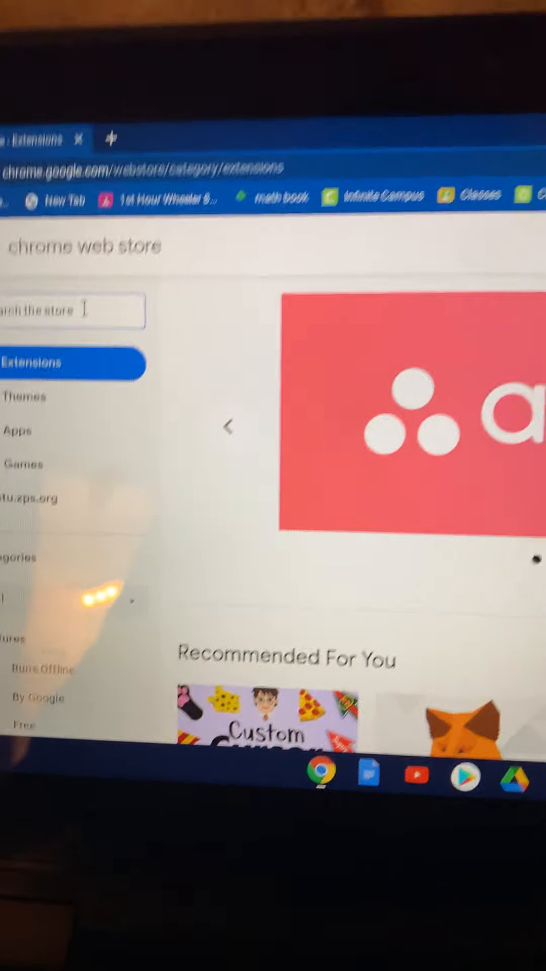
{"action": "type", "text": "p"}
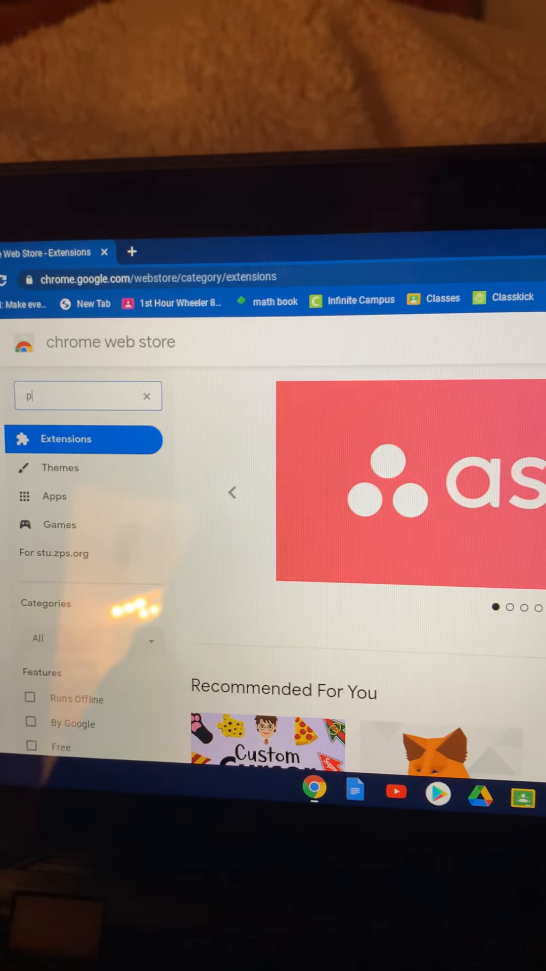
{"action": "type", "text": "vp"}
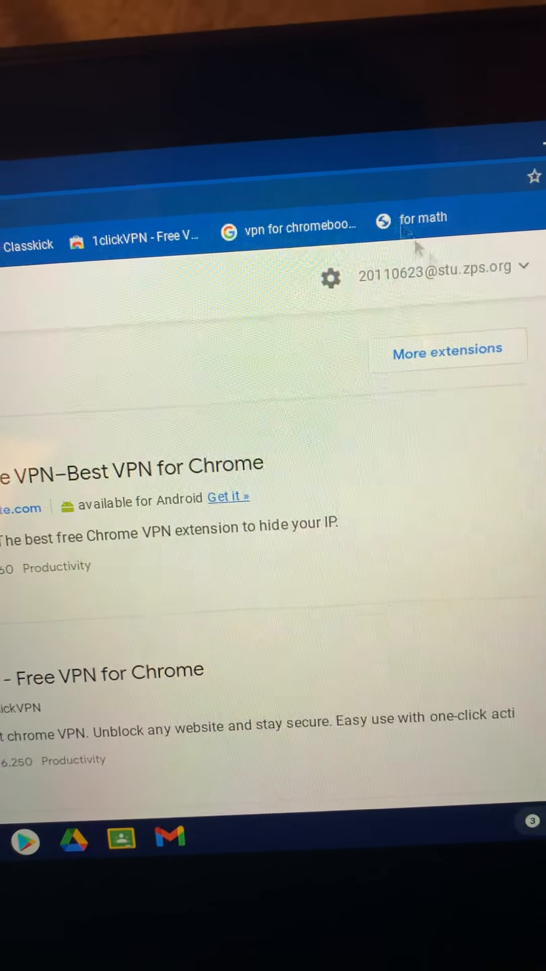
Scroll the VPN results to the VPN-free.pro - Free Unlimited VPN listing and view its page
{"action": "scroll", "scroll_direction": "down", "scroll_amount": 3}
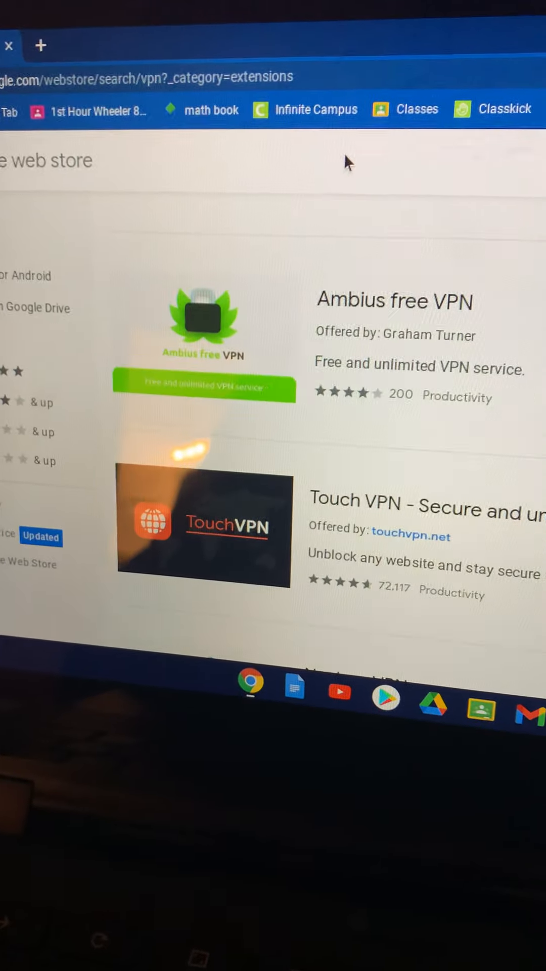
{"action": "scroll", "scroll_direction": "down", "scroll_amount": 3}
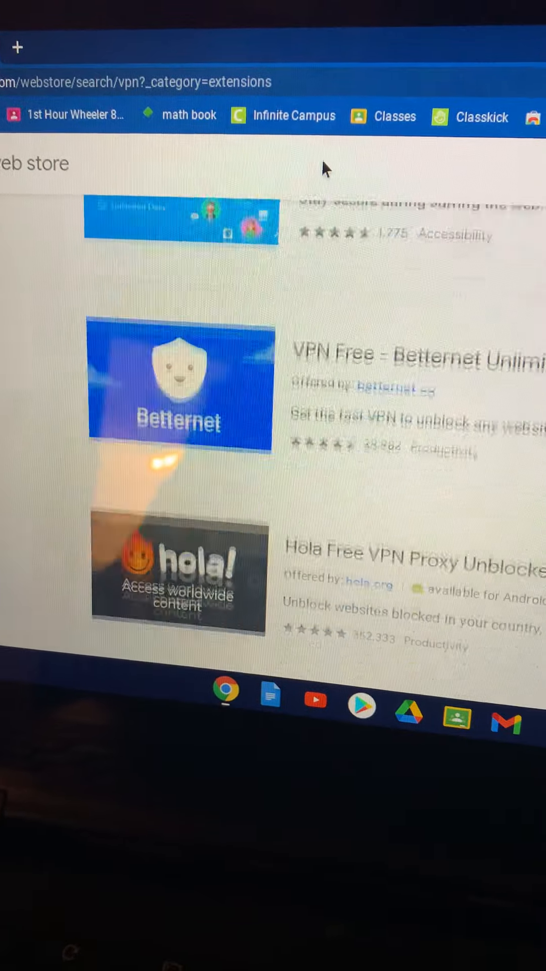
{"action": "scroll", "scroll_direction": "down", "scroll_amount": 3}
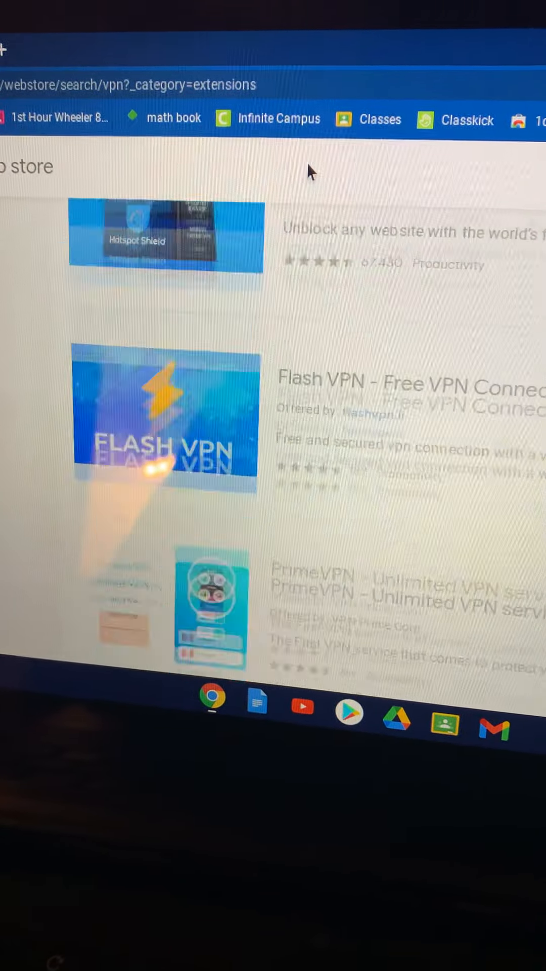
{"action": "scroll", "scroll_direction": "down", "scroll_amount": 3}
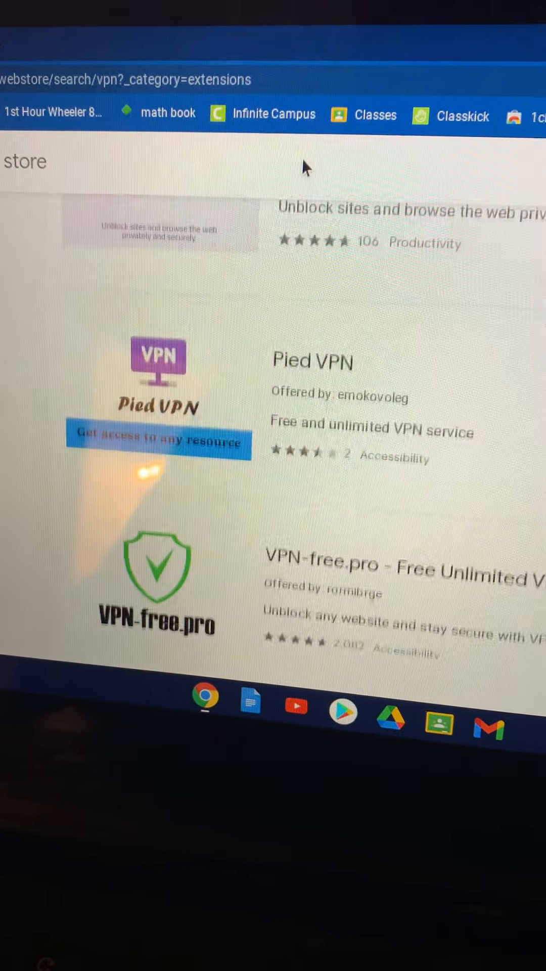
{"action": "scroll", "scroll_direction": "down", "scroll_amount": 3}
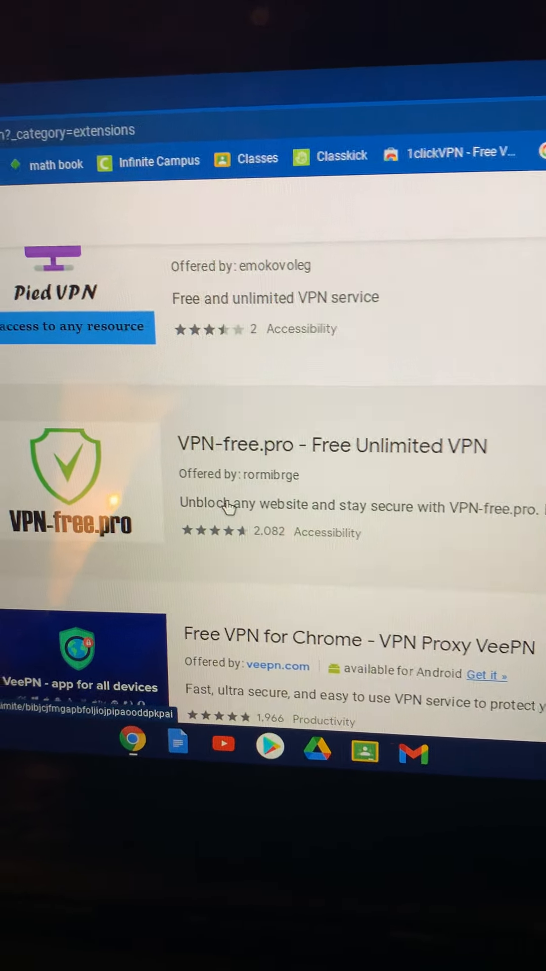
{"action": "left_click", "coordinate": [332, 445]}
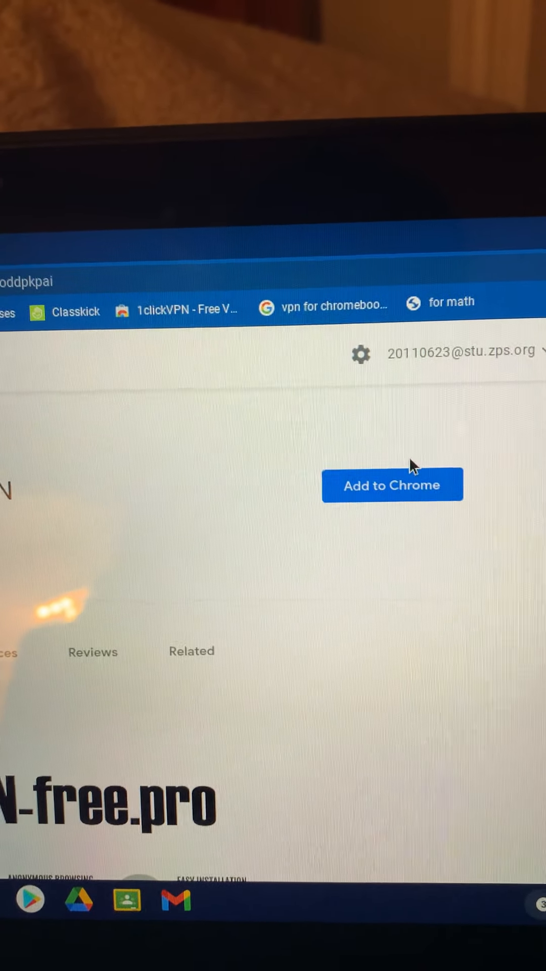
Add VPN-free.pro to Chrome, confirm the install and bring up its country chooser
{"action": "left_click", "coordinate": [392, 484]}
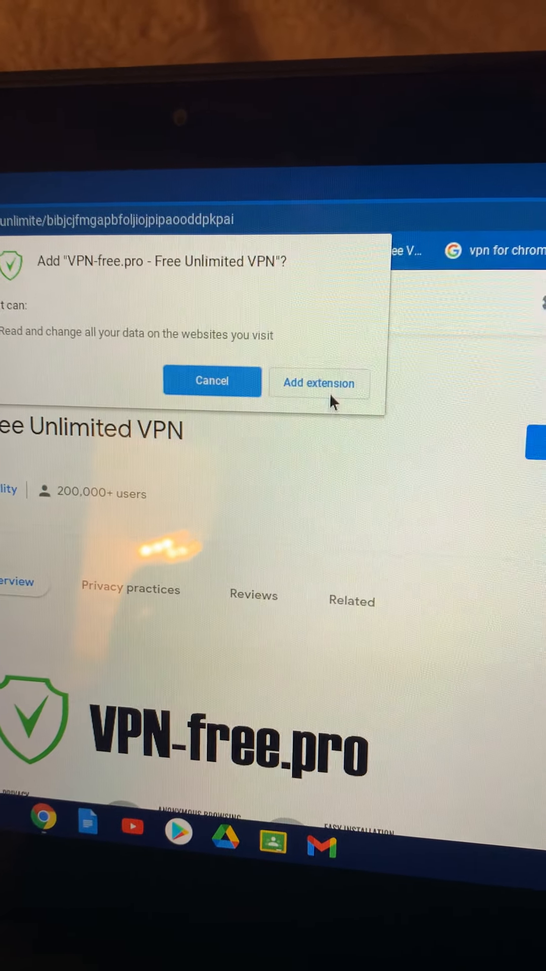
{"action": "left_click", "coordinate": [318, 382]}
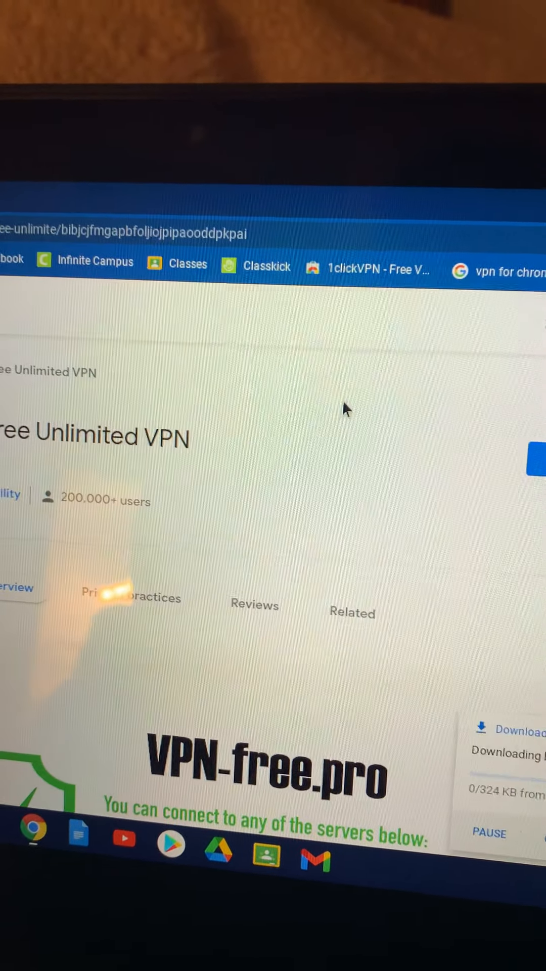
{"action": "left_click", "coordinate": [352, 613]}
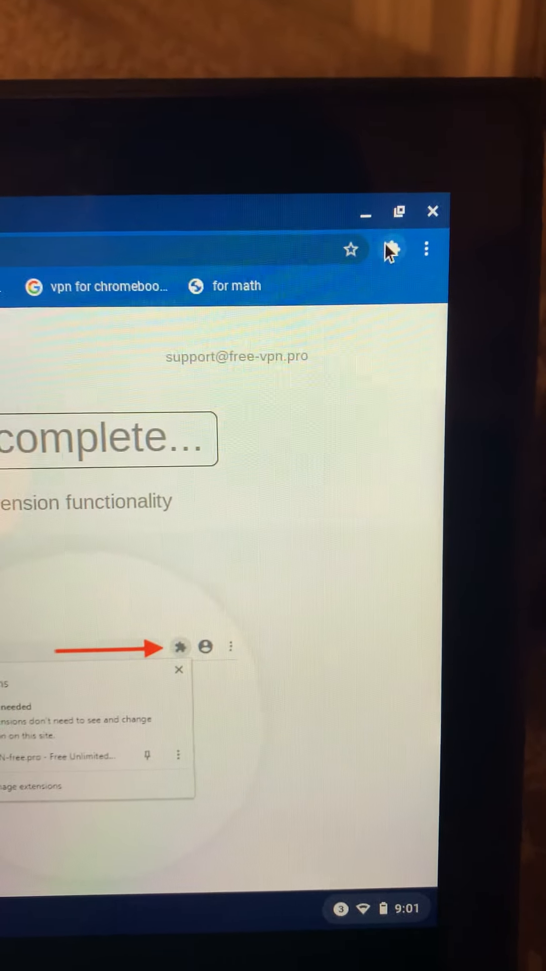
{"action": "left_click", "coordinate": [392, 250]}
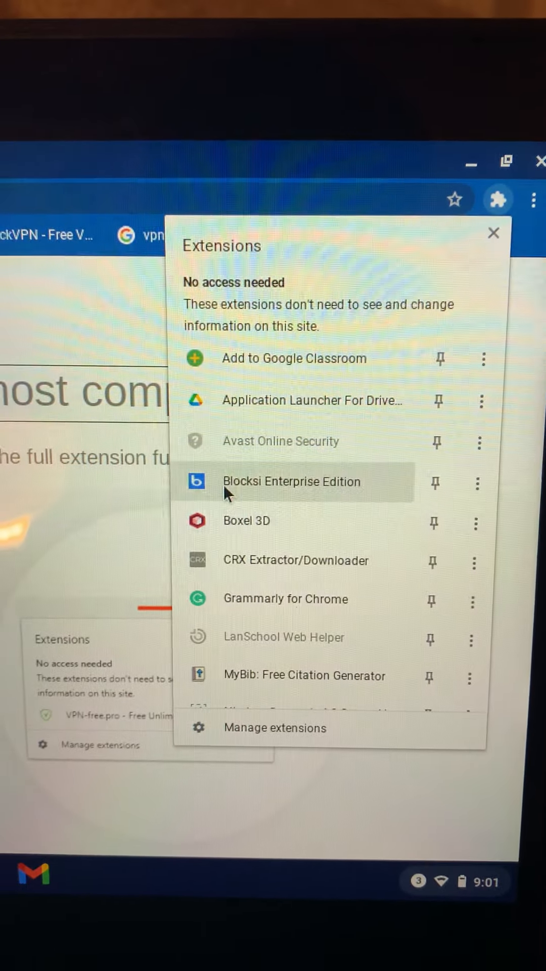
{"action": "scroll", "scroll_direction": "down", "scroll_amount": 3}
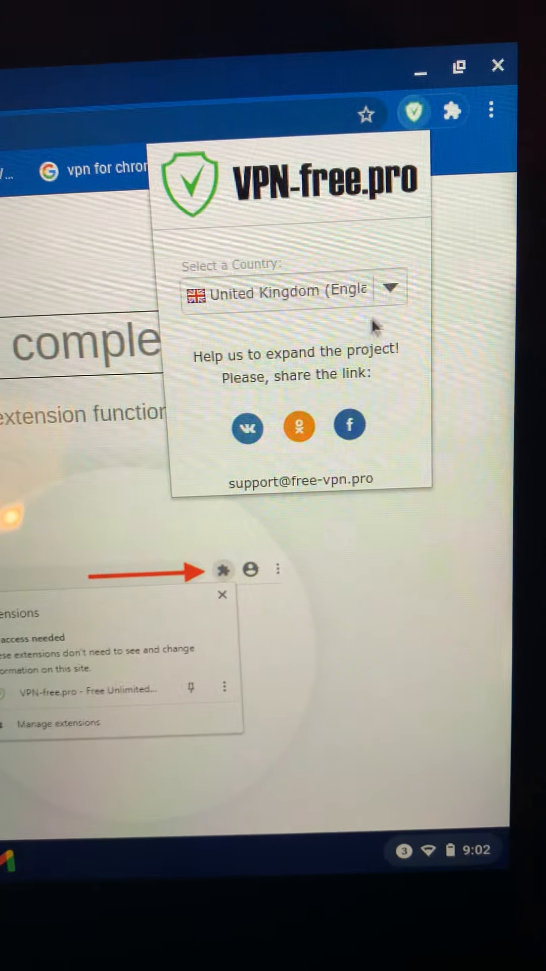
Choose United States (USA) as the VPN country, then load Netflix in a new tab
{"action": "left_click", "coordinate": [390, 288]}
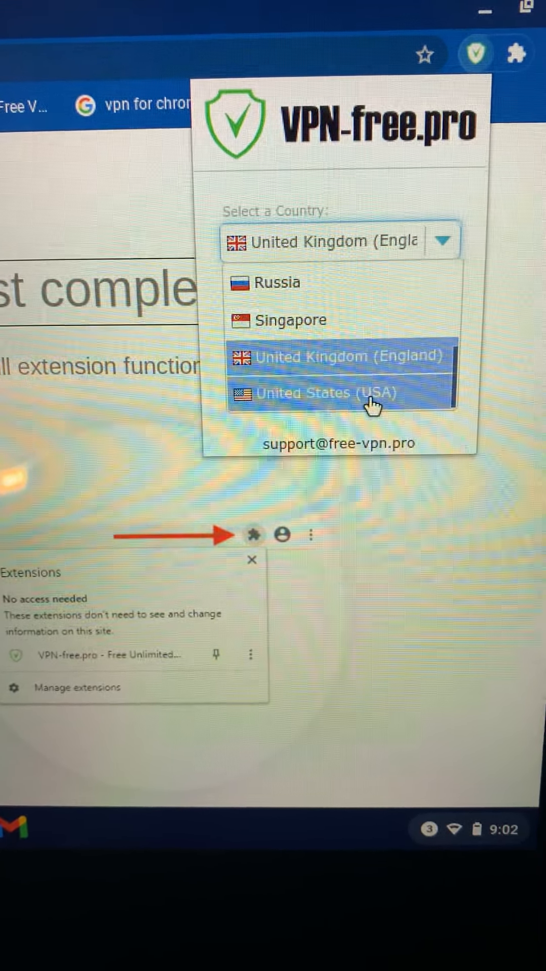
{"action": "left_click", "coordinate": [338, 392]}
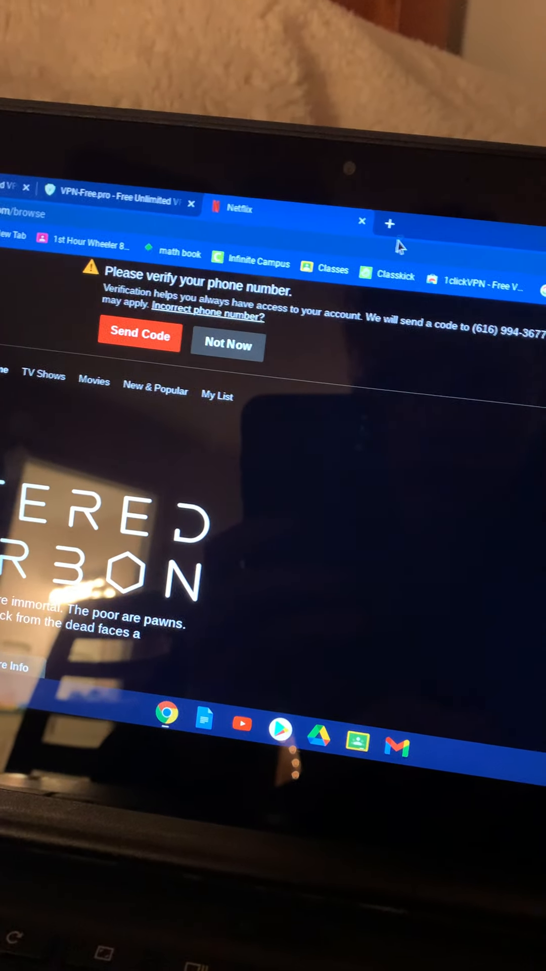
Search 'fortnite' in a new tab and load the official Epic Games Fortnite page
{"action": "left_click", "coordinate": [389, 222]}
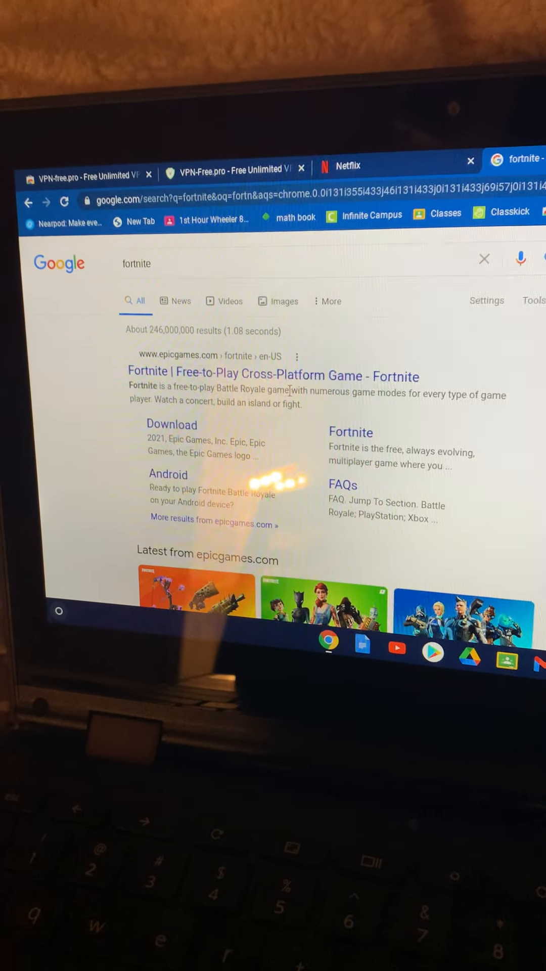
{"action": "left_click", "coordinate": [272, 376]}
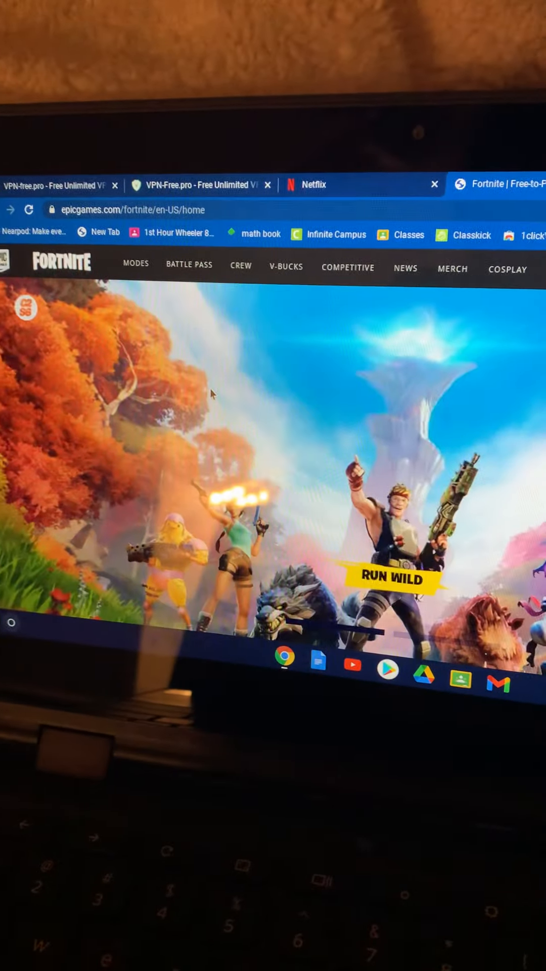